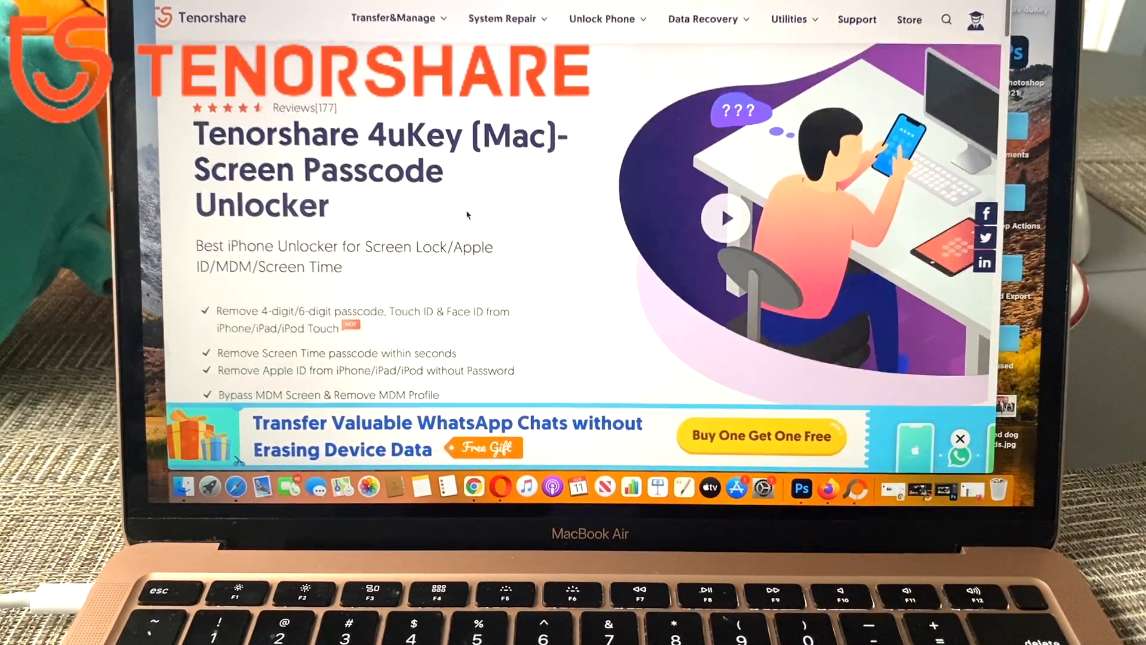
Scroll the 4uKey for Mac product page down to its feature list and download options.
{"action": "scroll", "scroll_direction": "down", "scroll_amount": 3}
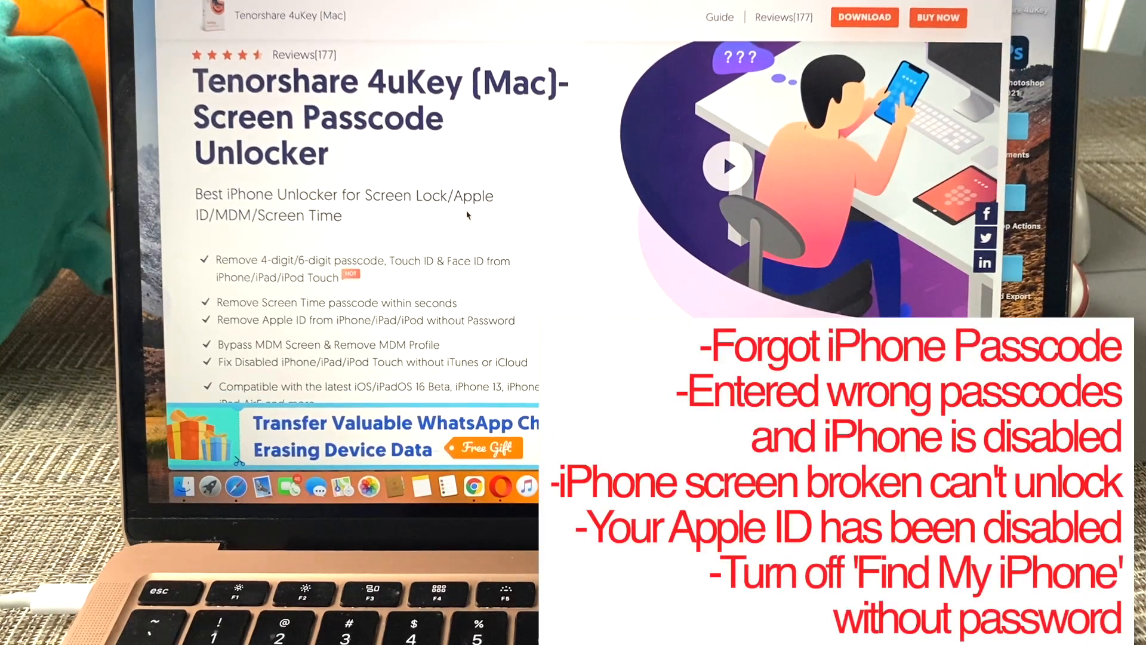
{"action": "scroll", "scroll_direction": "down", "scroll_amount": 3}
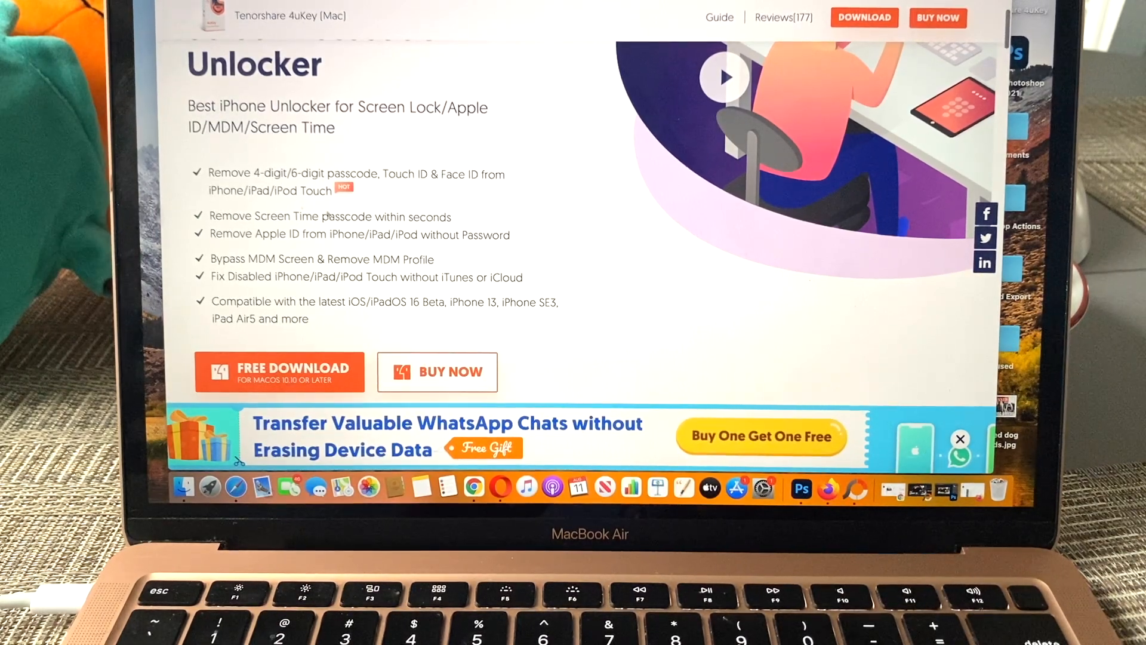
{"action": "scroll", "scroll_direction": "down", "scroll_amount": 3}
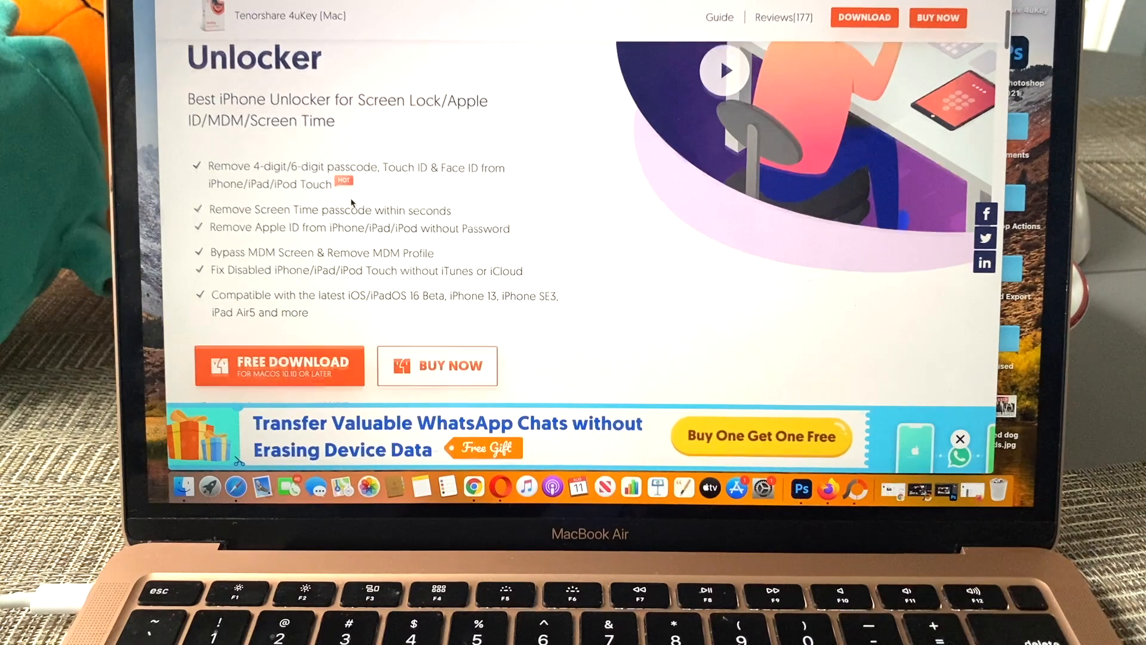
{"action": "scroll", "scroll_direction": "down", "scroll_amount": 3}
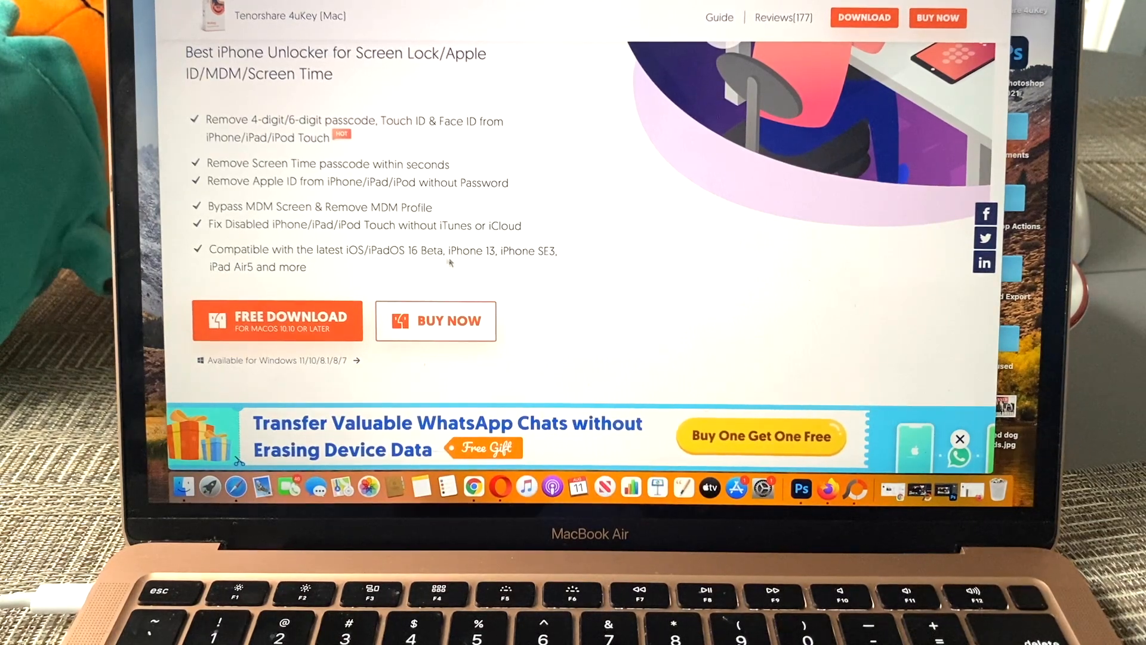
Download 4ukey-mac.dmg (52 MB) and select it in the Downloads folder.
{"action": "scroll", "scroll_direction": "down", "scroll_amount": 3}
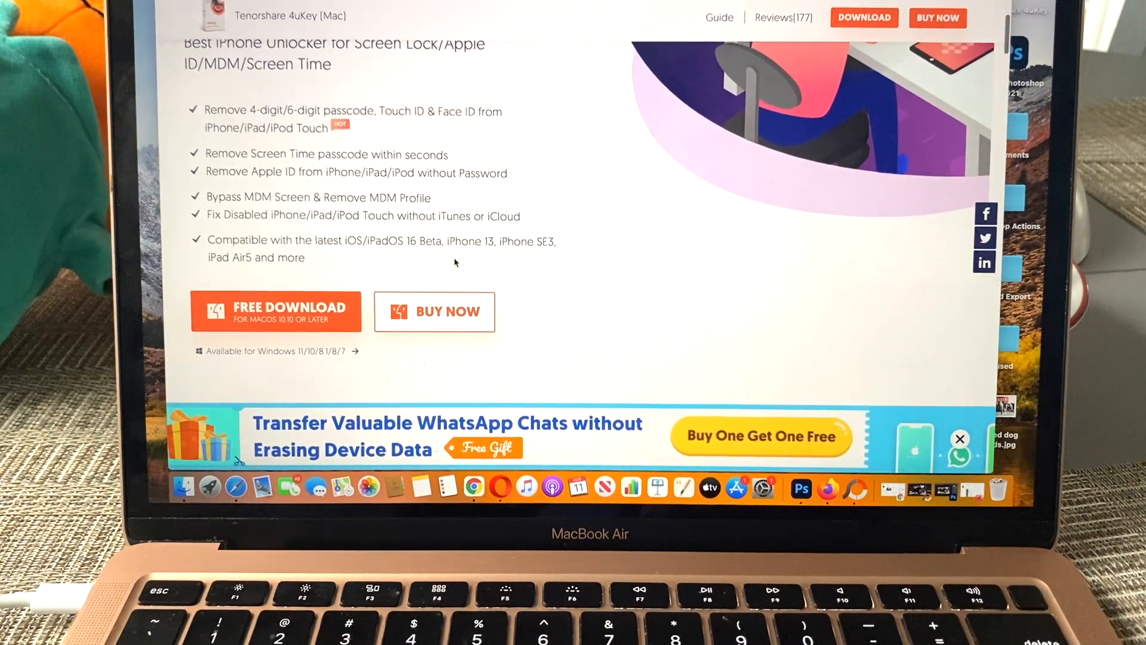
{"action": "scroll", "scroll_direction": "down", "scroll_amount": 3}
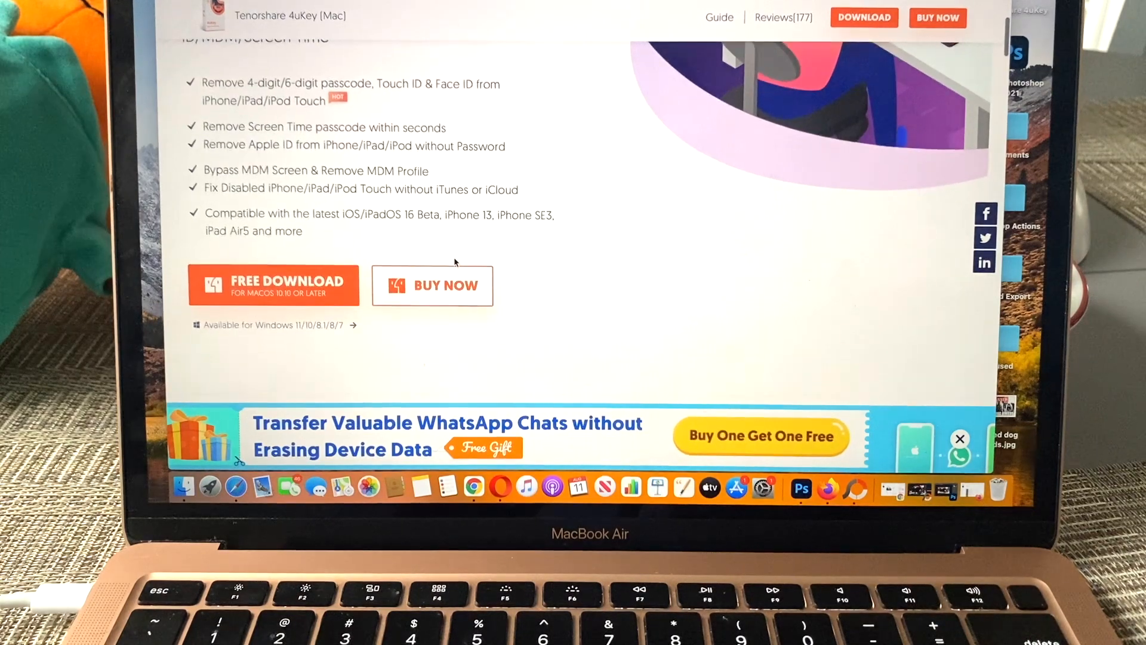
{"action": "scroll", "scroll_direction": "down", "scroll_amount": 3}
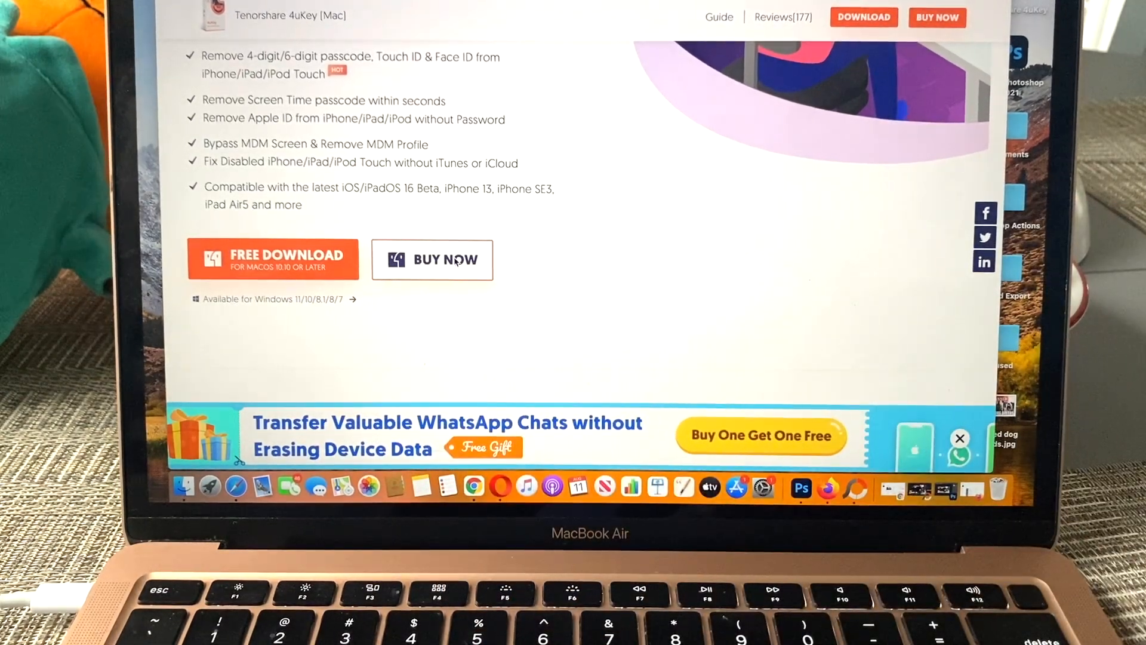
{"action": "scroll", "scroll_direction": "down", "scroll_amount": 3}
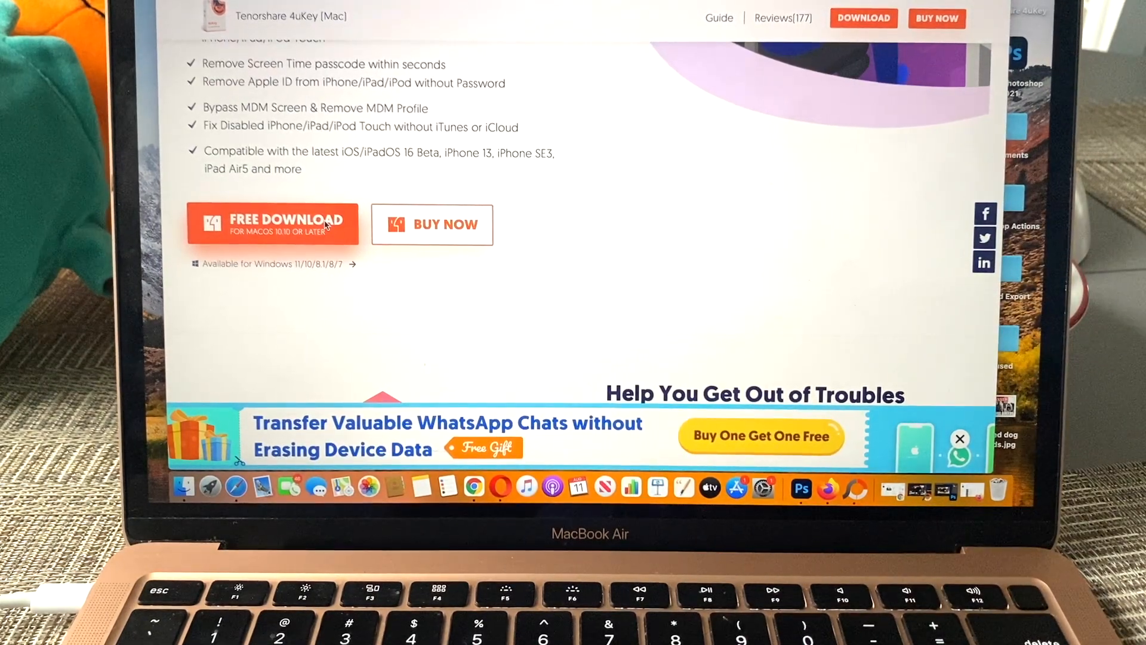
{"action": "left_click", "coordinate": [183, 487]}
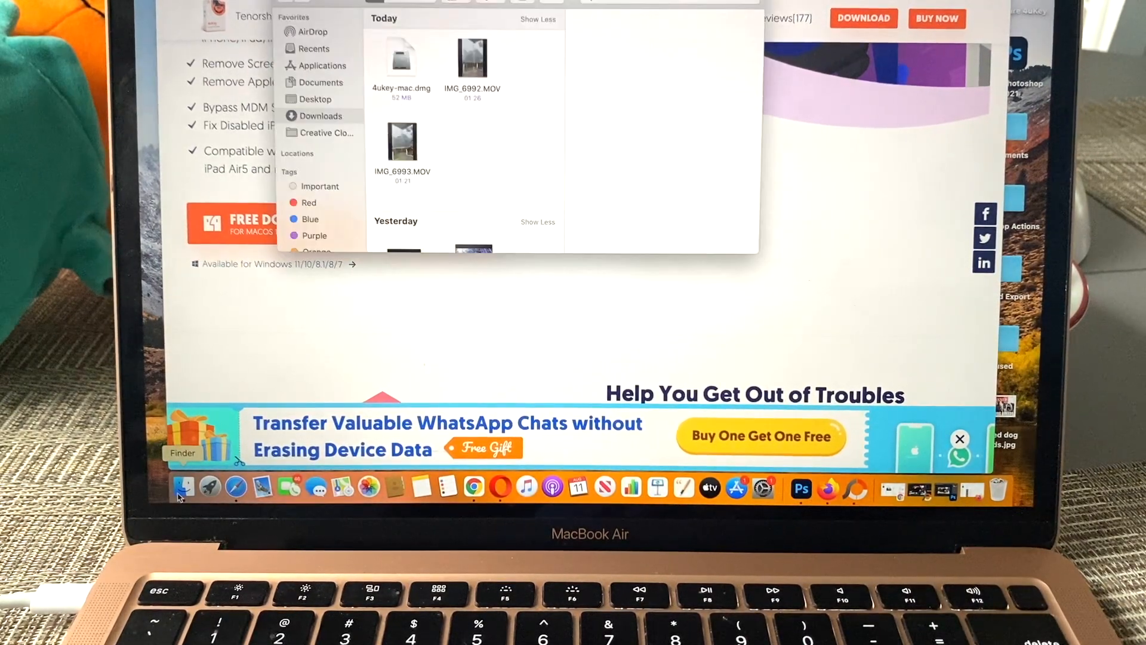
{"action": "left_click", "coordinate": [400, 59]}
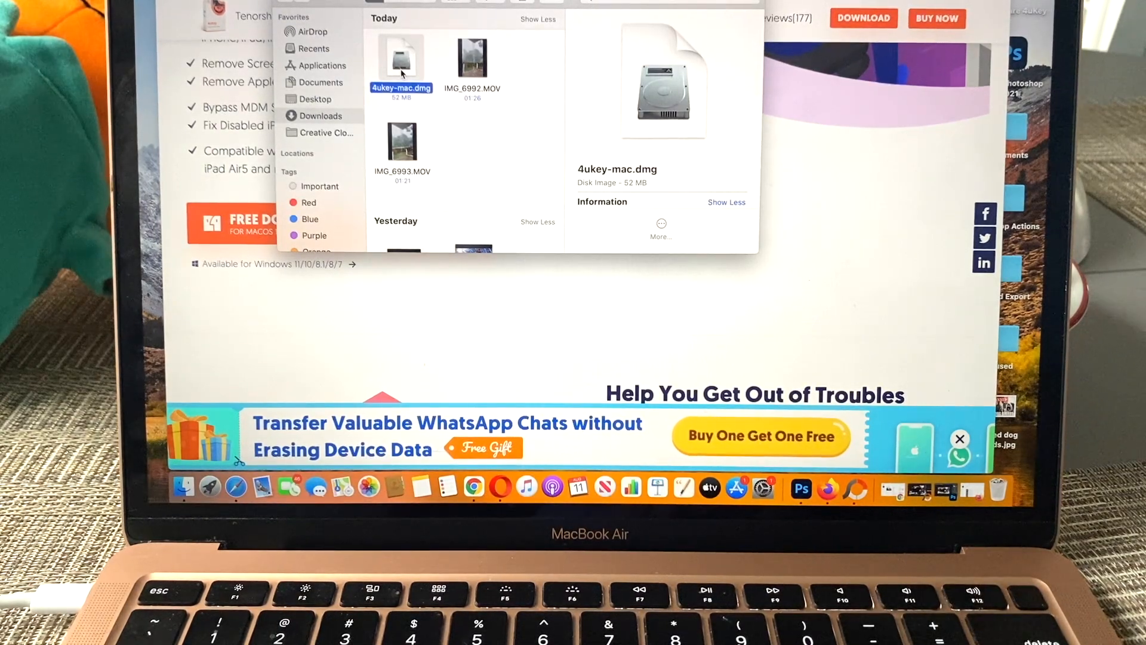
Open 4ukey-mac.dmg and launch Tenorshare 4uKey from the installer window.
{"action": "double_click", "coordinate": [400, 59]}
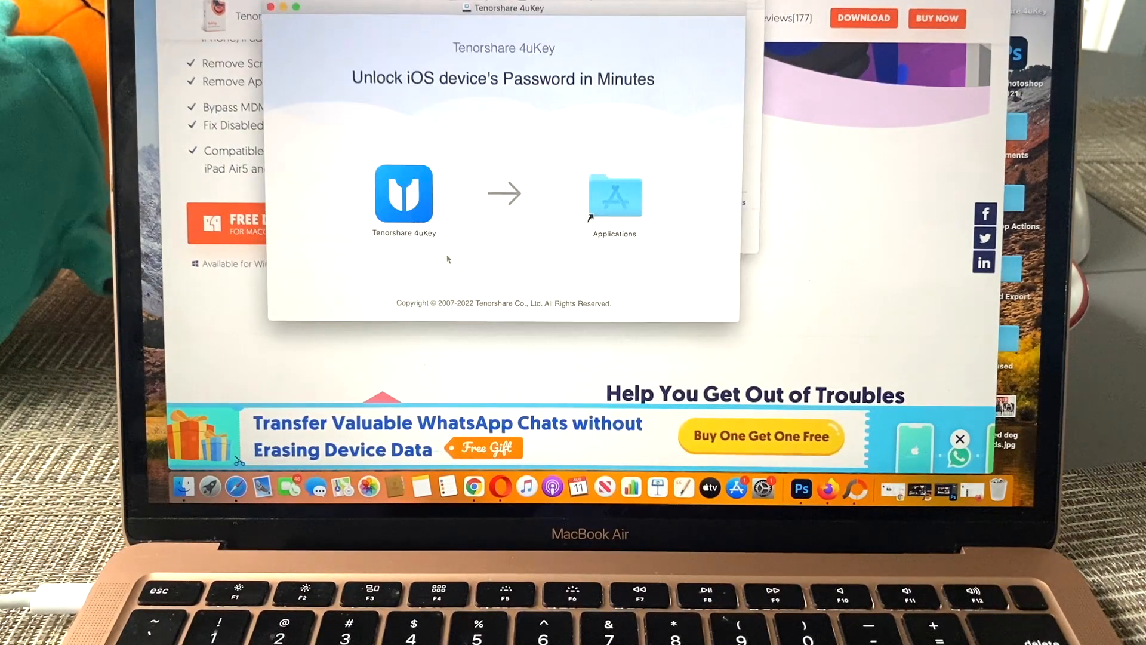
{"action": "left_click", "coordinate": [403, 193]}
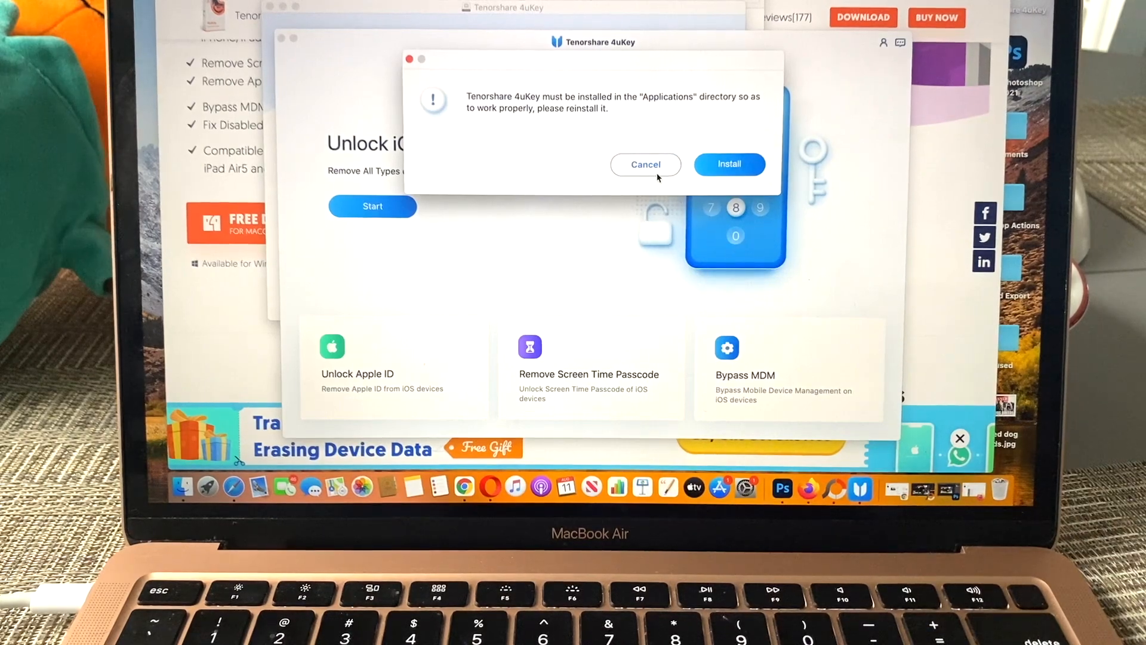
Dismiss the Applications install prompt and start Unlock iOS Screen for the connected iPhone X.
{"action": "left_click", "coordinate": [645, 164]}
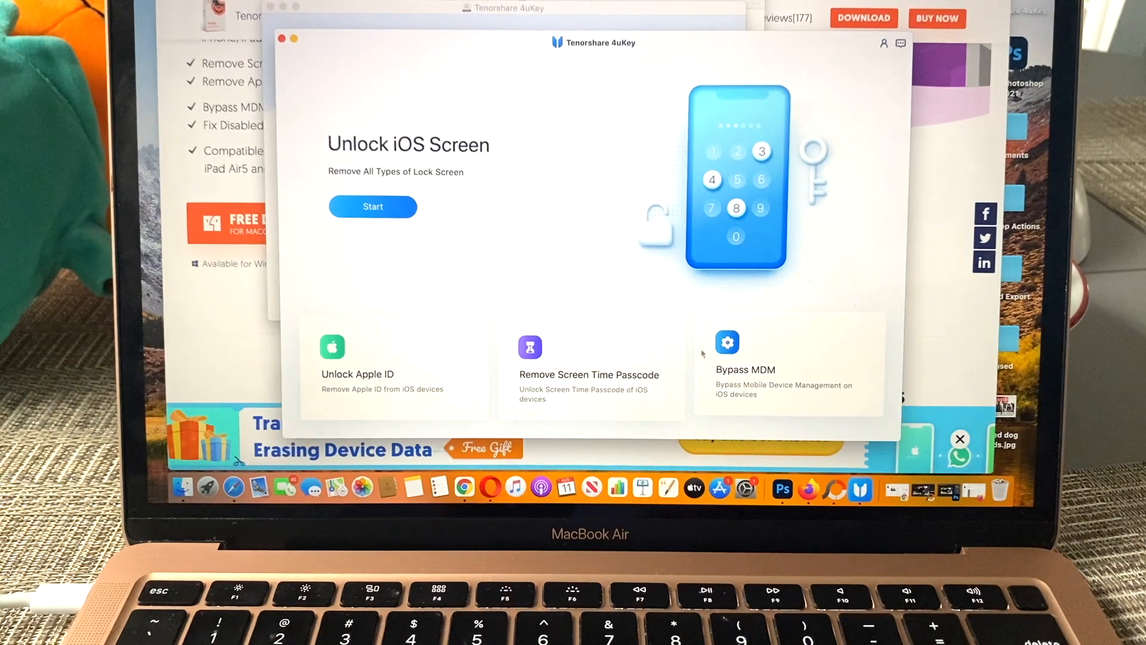
{"action": "left_click", "coordinate": [372, 206]}
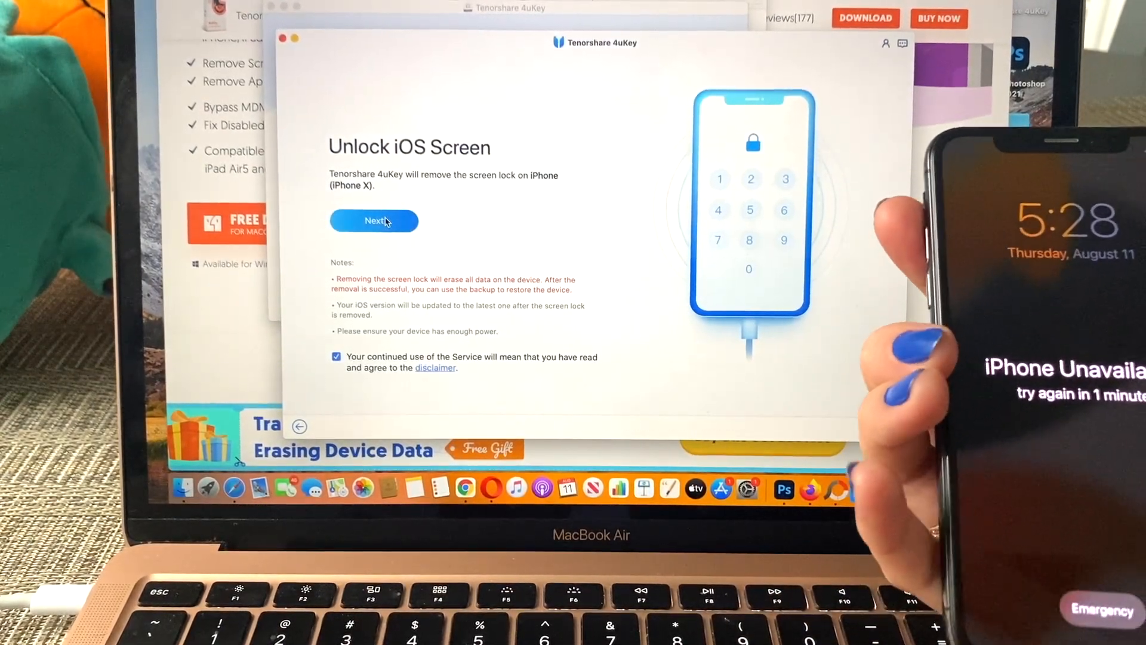
Download the iPhone firmware, then run Start Remove to clear the screen lock.
{"action": "left_click", "coordinate": [374, 221]}
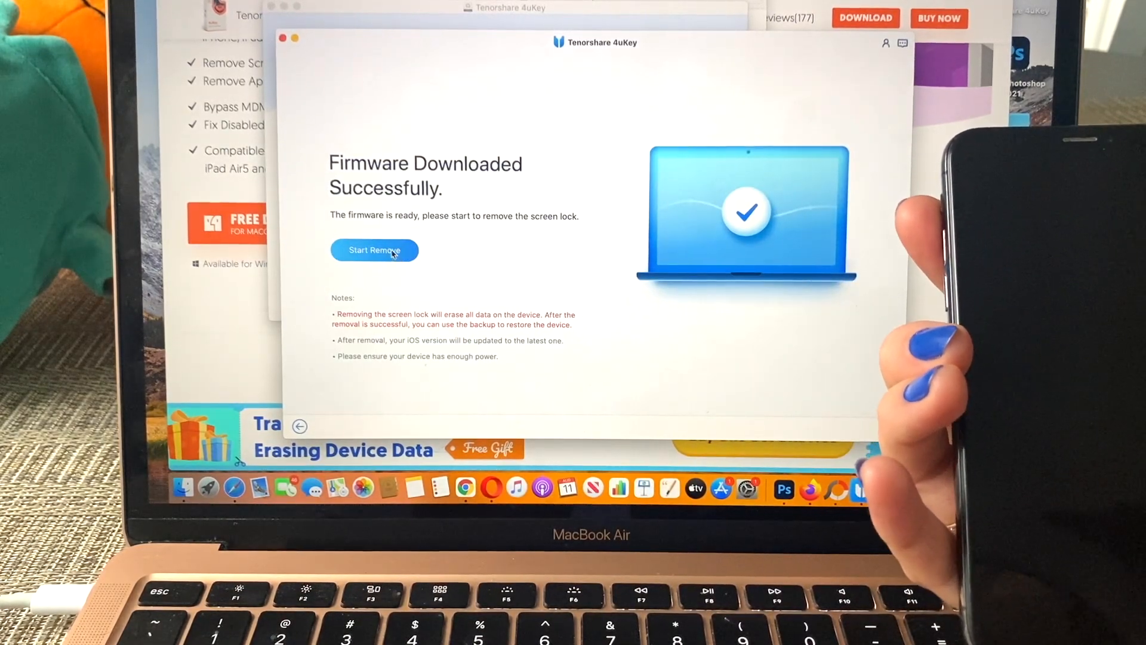
{"action": "left_click", "coordinate": [373, 250]}
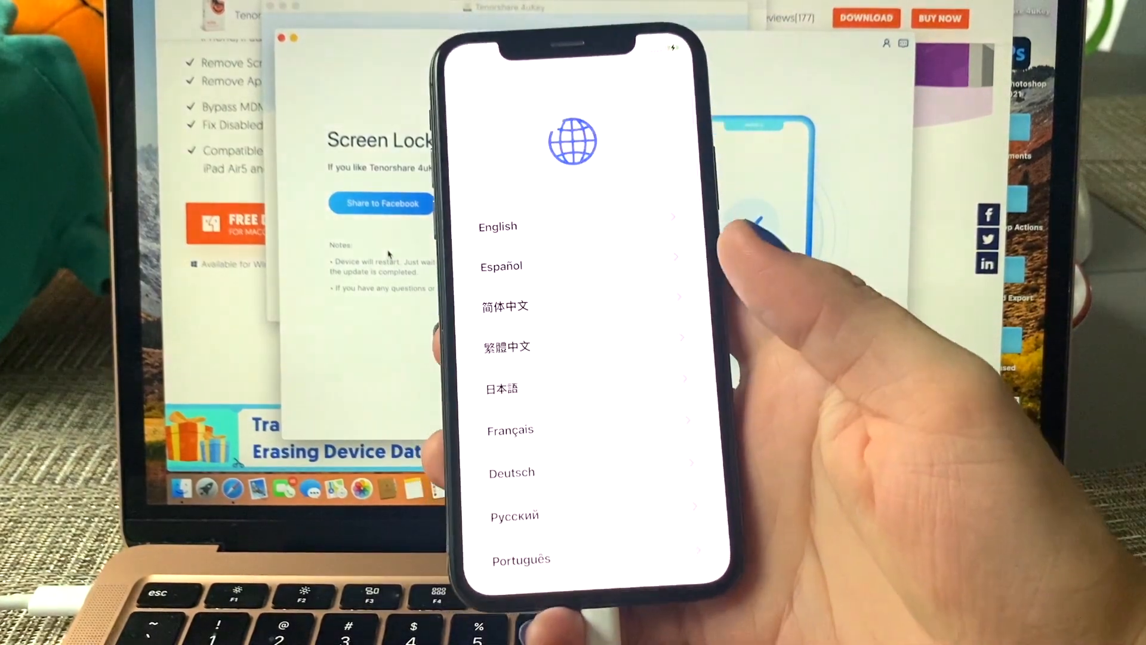
Choose English, join a Wi-Fi network, and accept the Data & Privacy notice.
{"action": "left_click", "coordinate": [497, 225]}
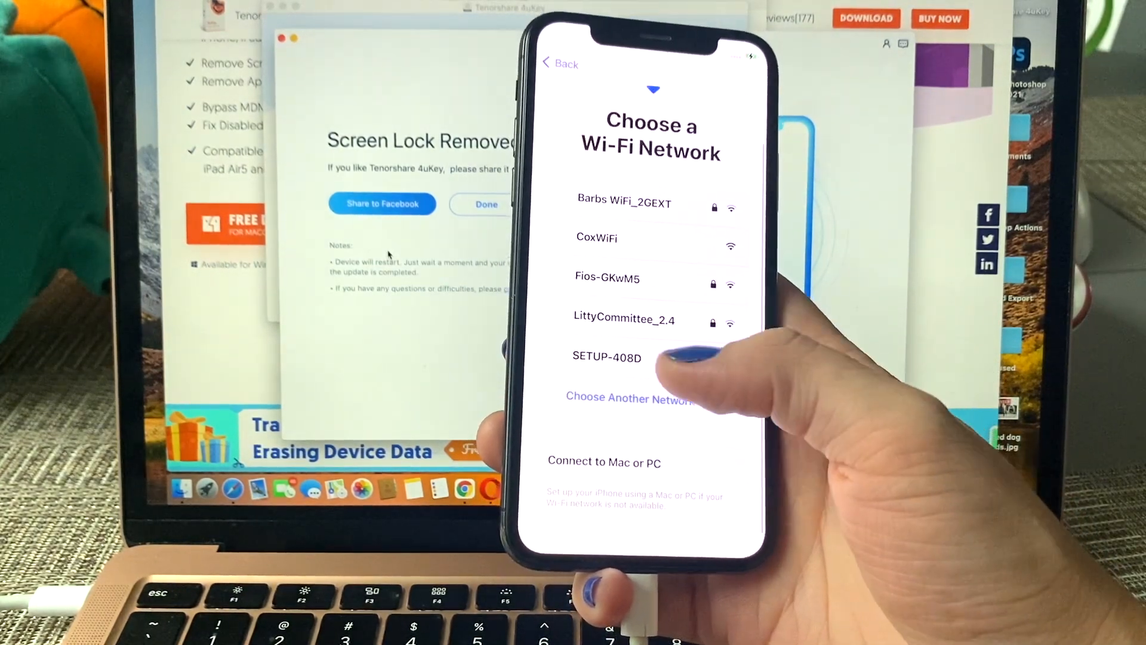
{"action": "left_click", "coordinate": [606, 357]}
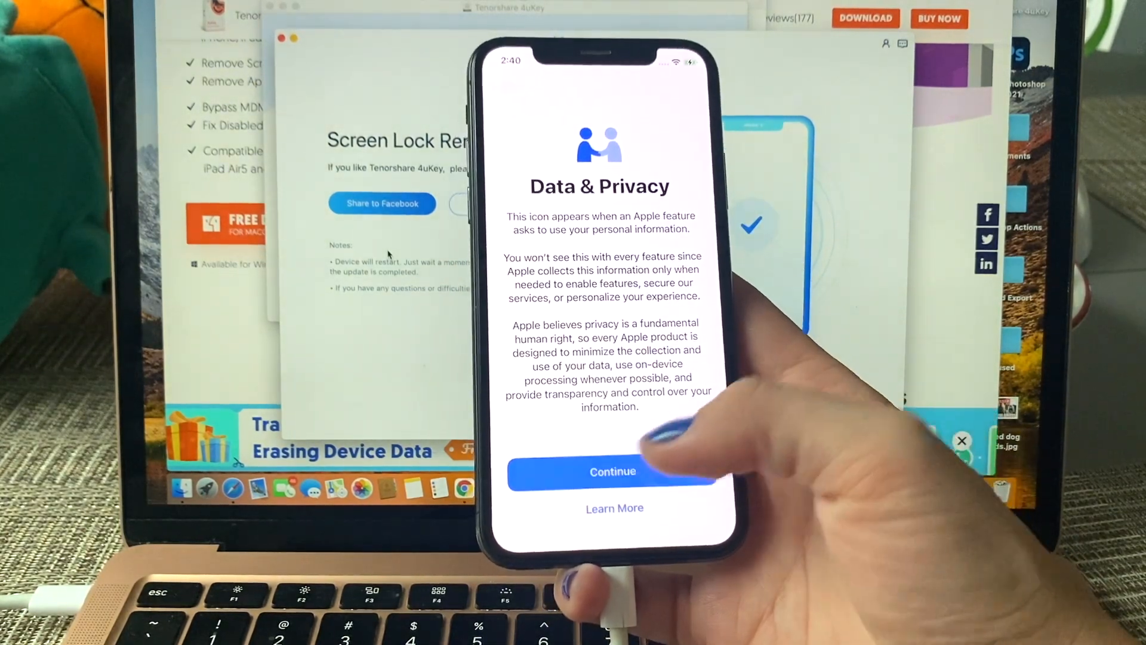
{"action": "left_click", "coordinate": [612, 471]}
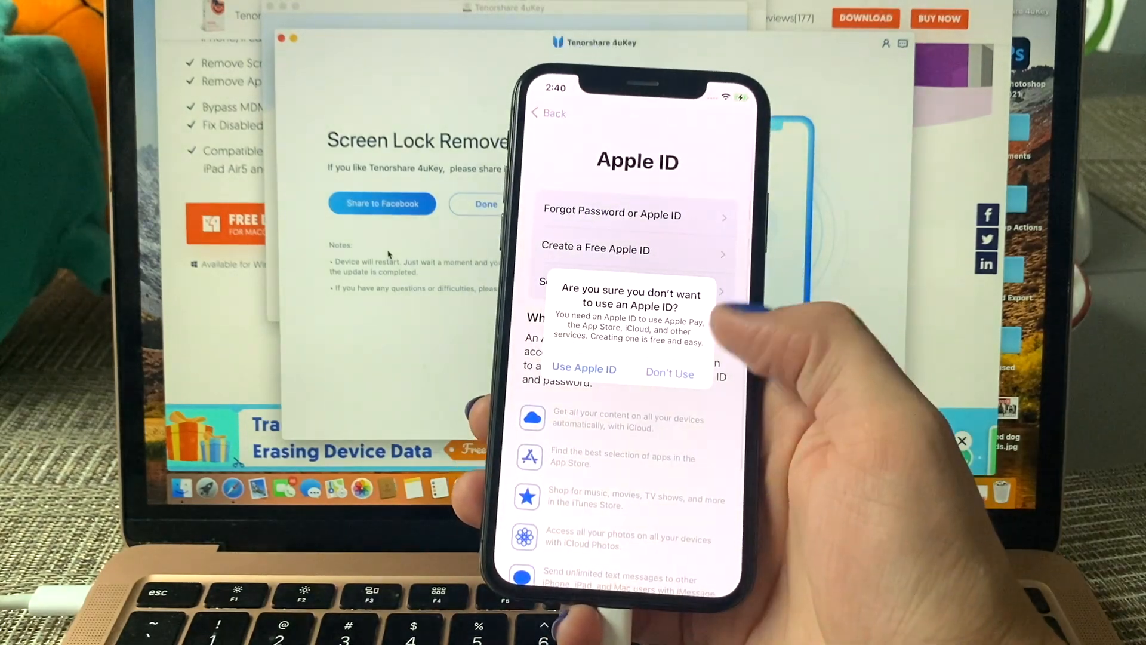
Skip Apple ID, then pass Software Update, Location Services, Siri, Screen Time and Light appearance.
{"action": "left_click", "coordinate": [670, 373]}
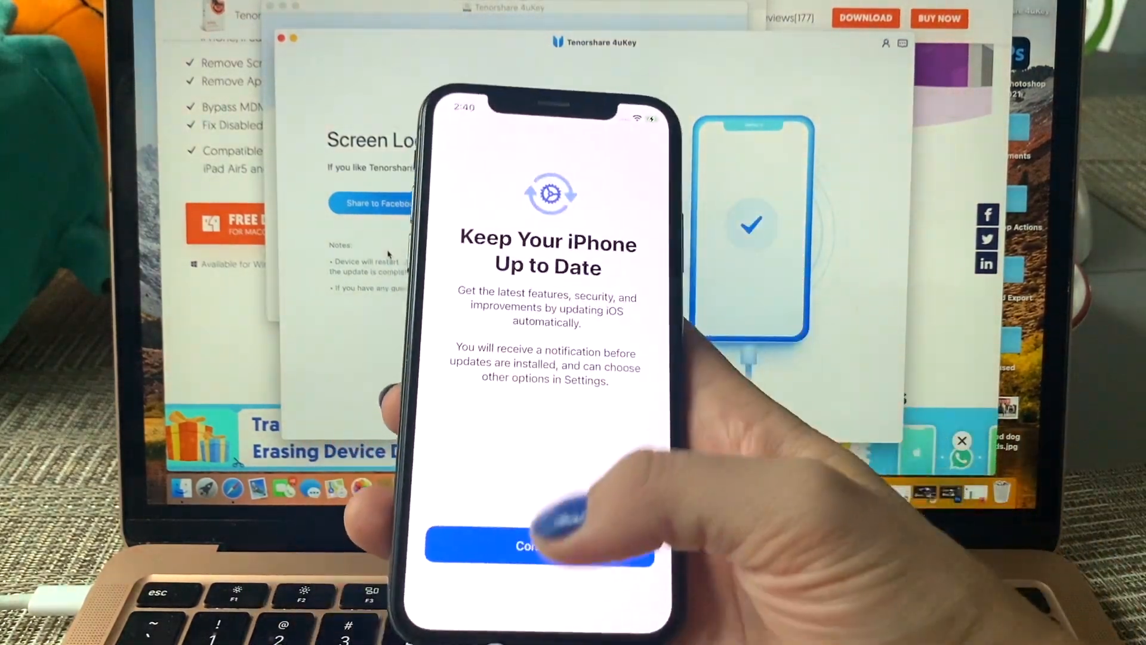
{"action": "left_click", "coordinate": [537, 547]}
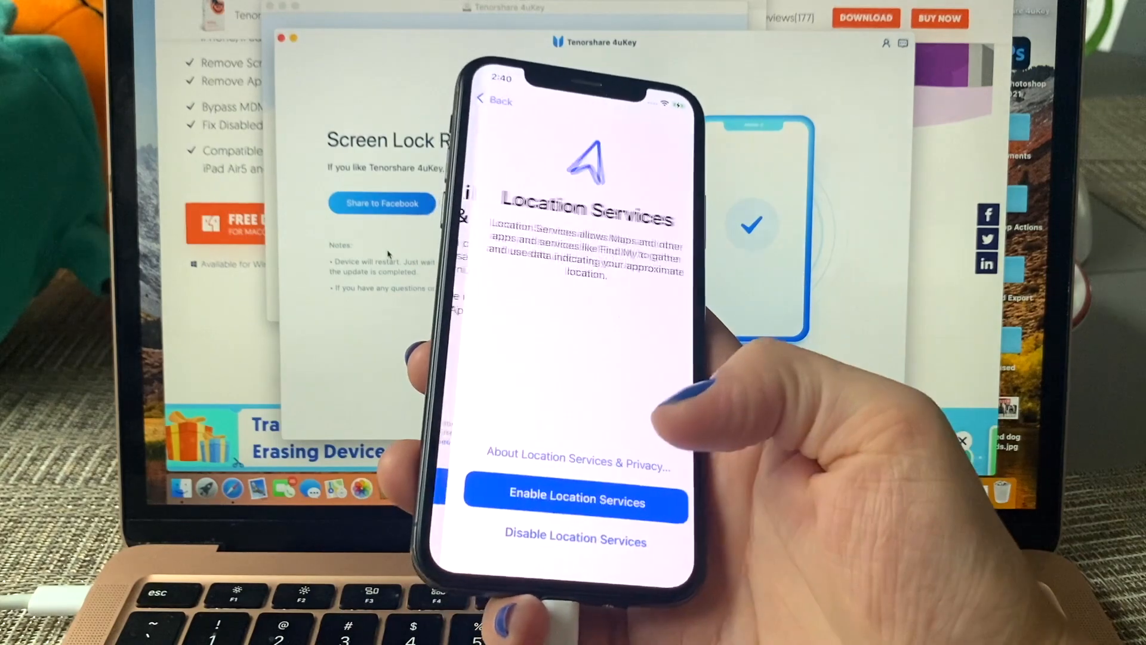
{"action": "left_click", "coordinate": [575, 501]}
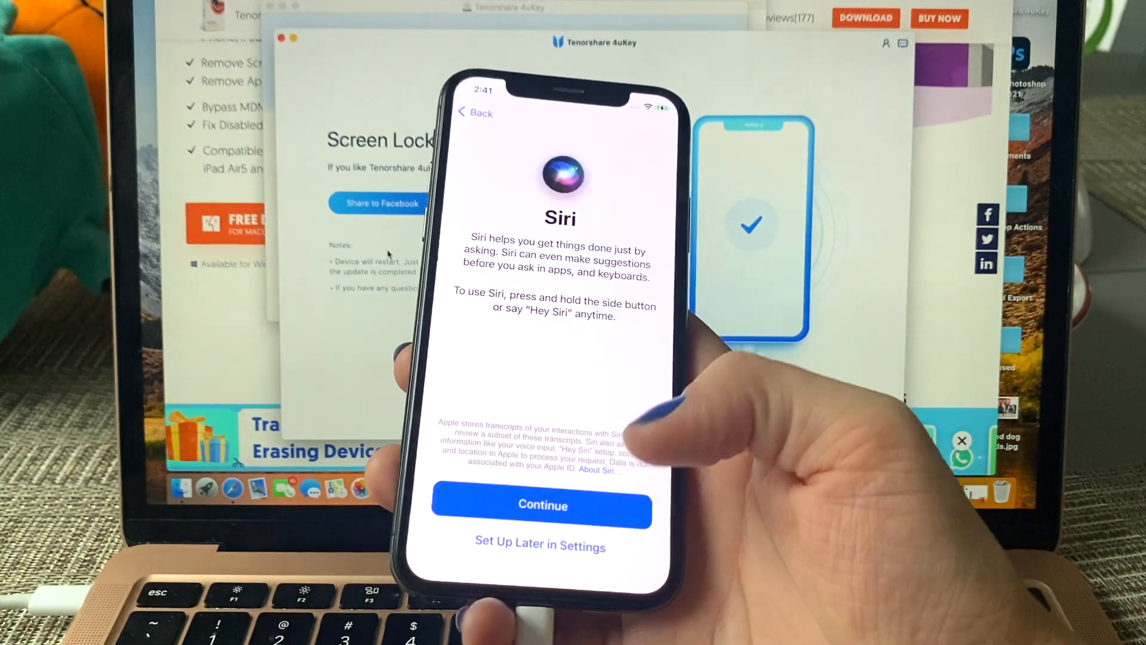
{"action": "left_click", "coordinate": [541, 504]}
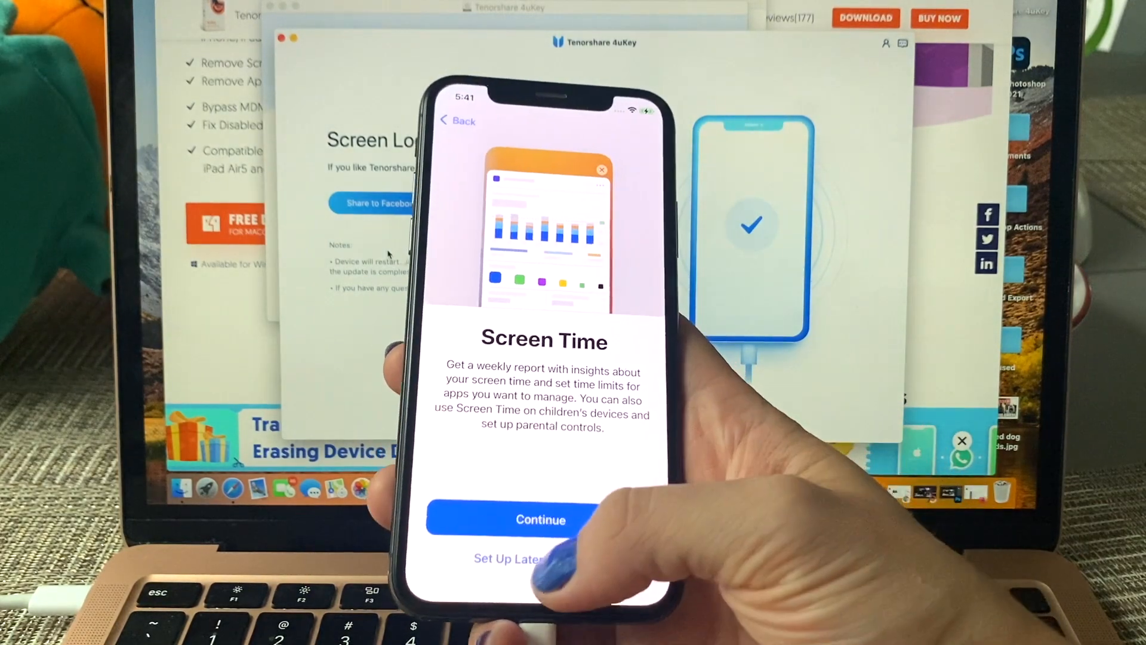
{"action": "left_click", "coordinate": [541, 519]}
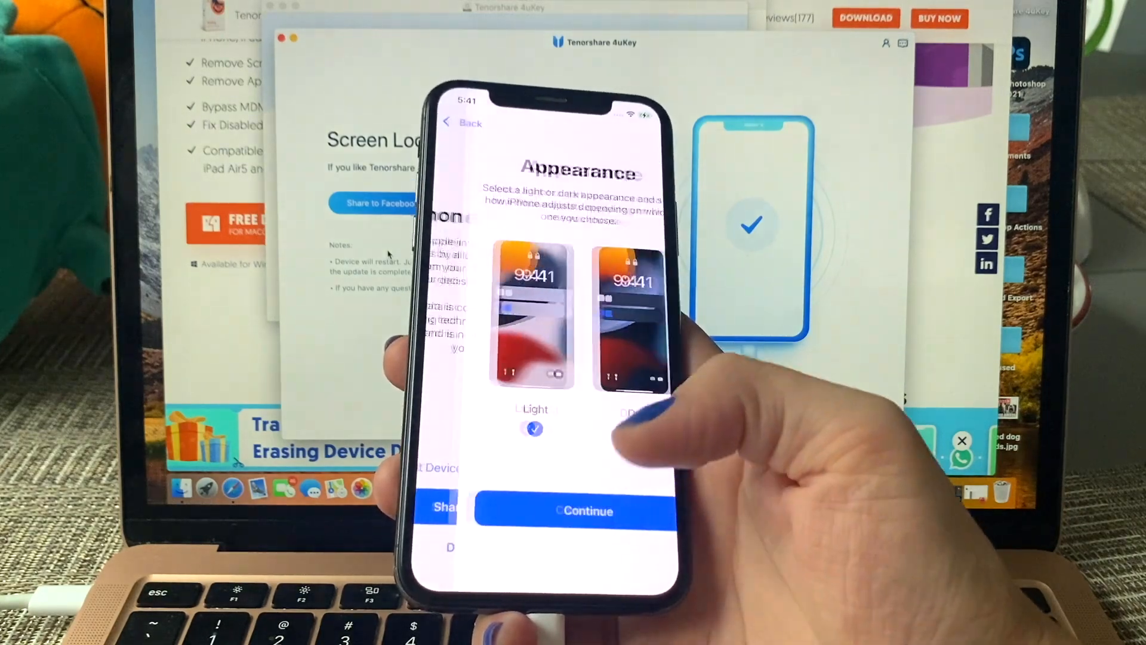
{"action": "left_click", "coordinate": [576, 510]}
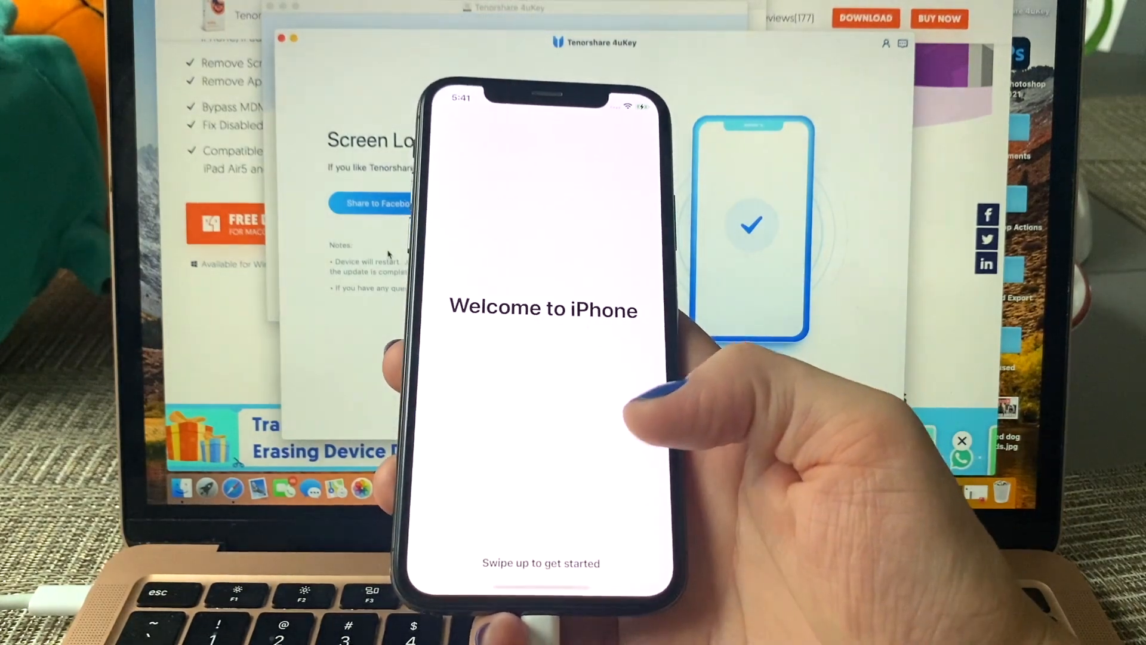